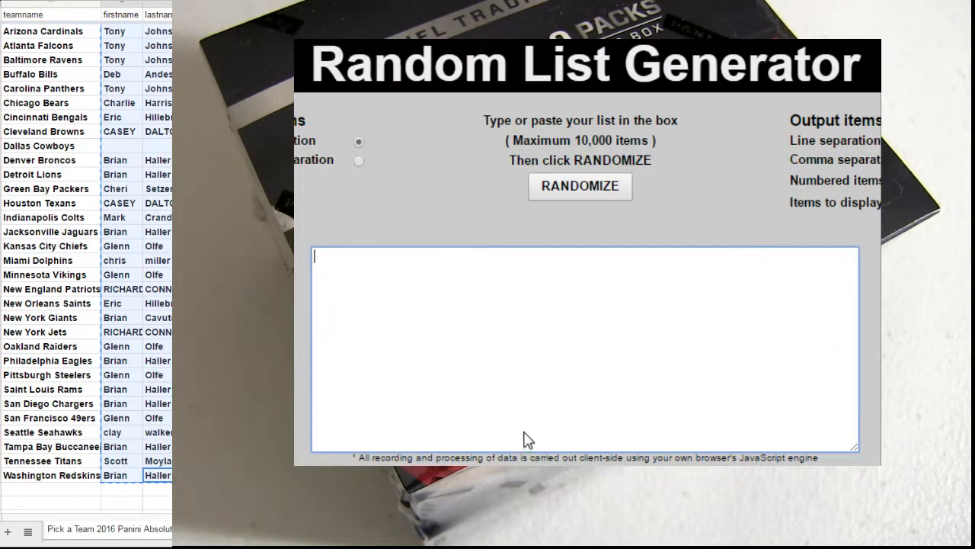
Step: Paste the participant names into the list box and randomize their order
{"action": "left_click", "coordinate": [579, 186]}
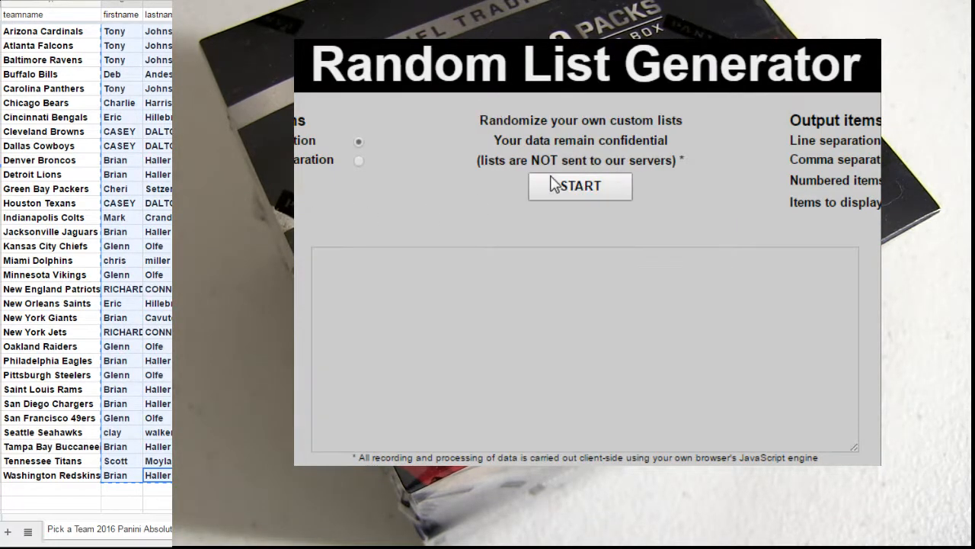
{"action": "left_click", "coordinate": [579, 186]}
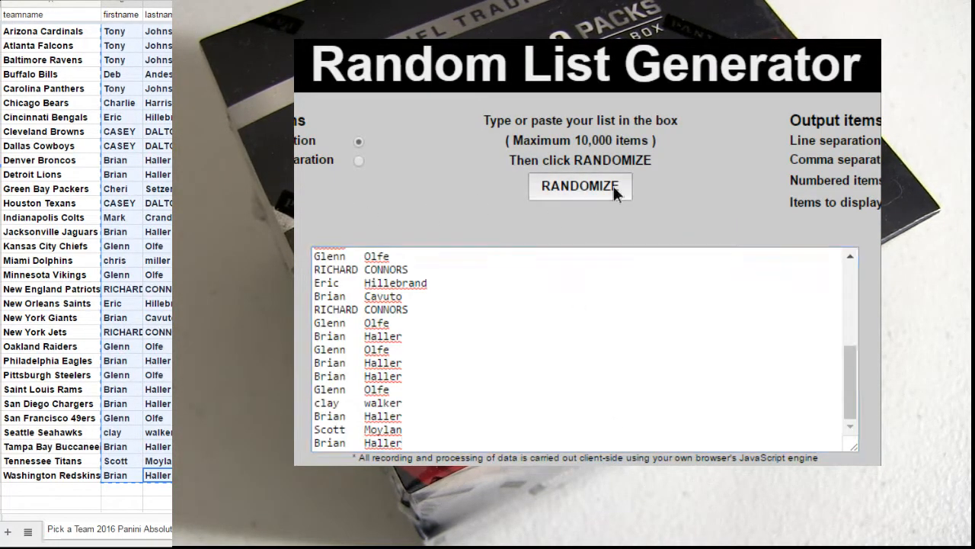
{"action": "left_click", "coordinate": [579, 186]}
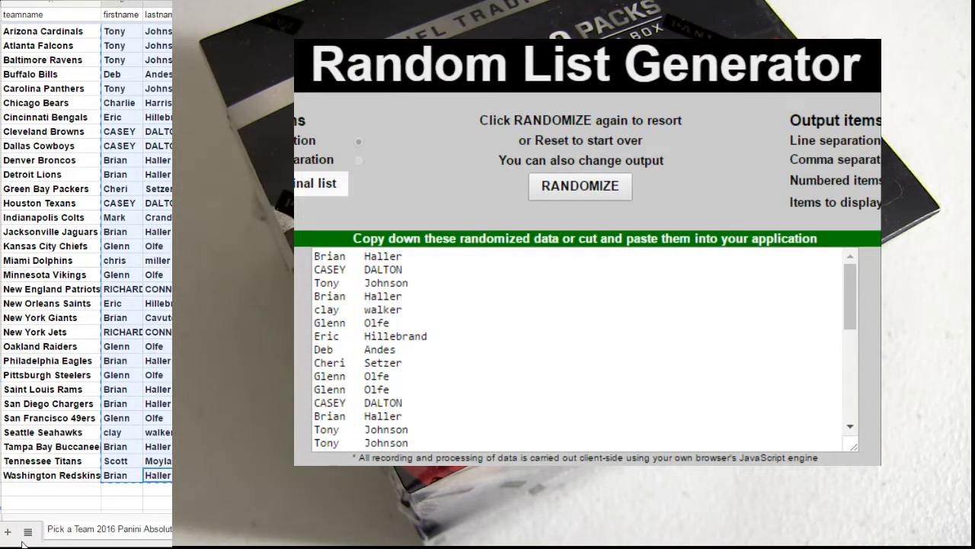
{"action": "left_click", "coordinate": [28, 530]}
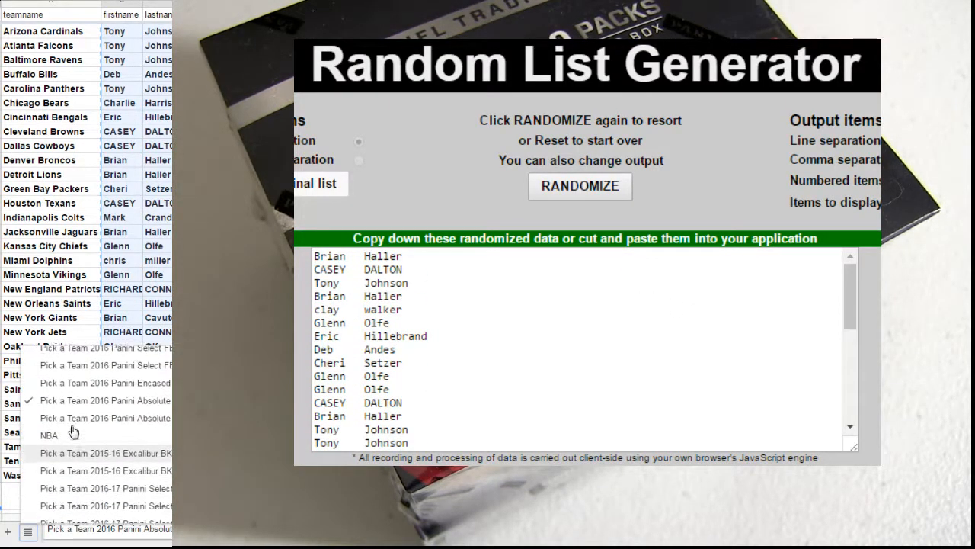
{"action": "scroll", "scroll_direction": "down", "scroll_amount": 3}
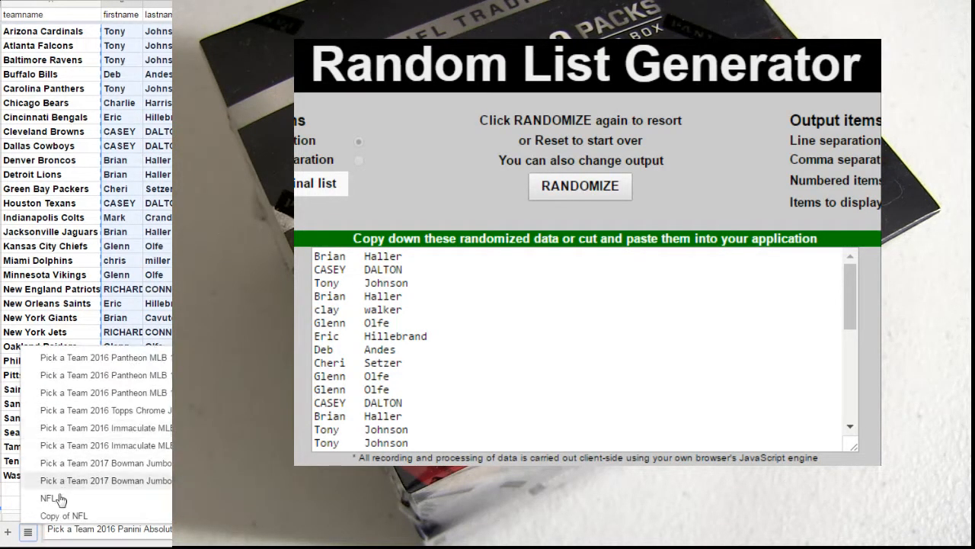
{"action": "left_click", "coordinate": [48, 497]}
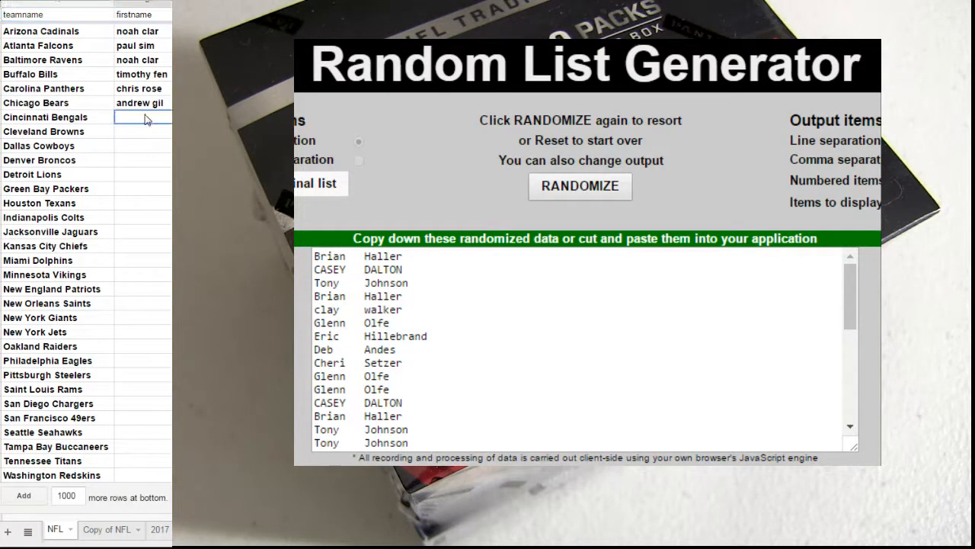
{"action": "type", "text": "brian h"}
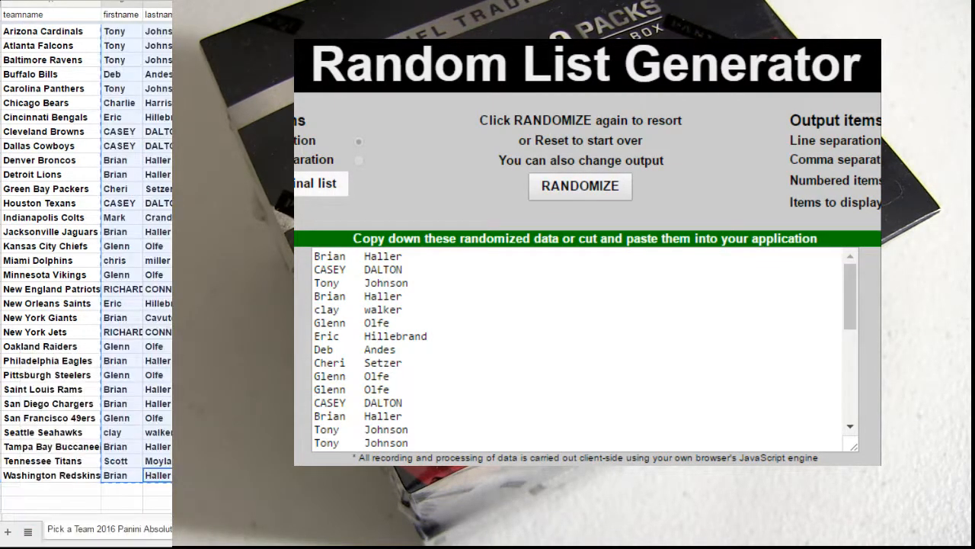
{"action": "left_click", "coordinate": [40, 203]}
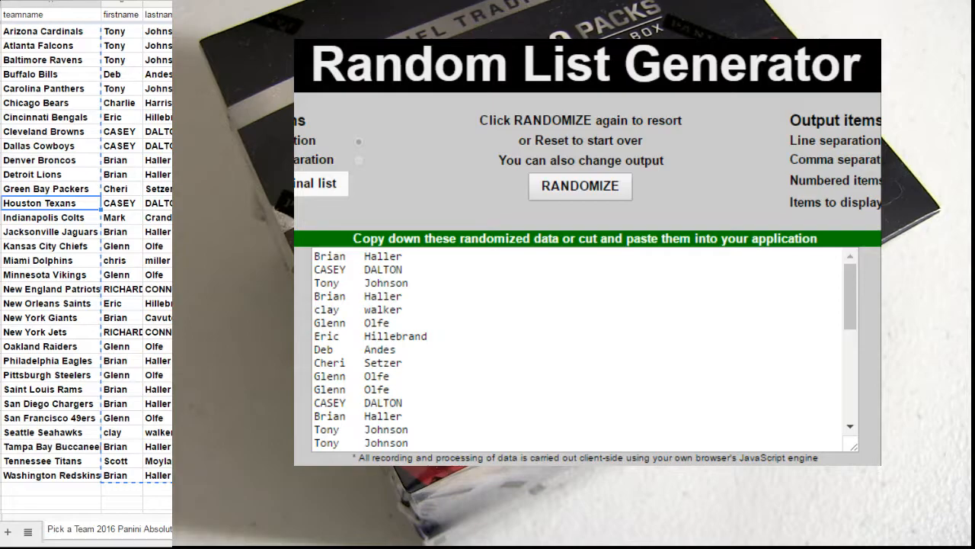